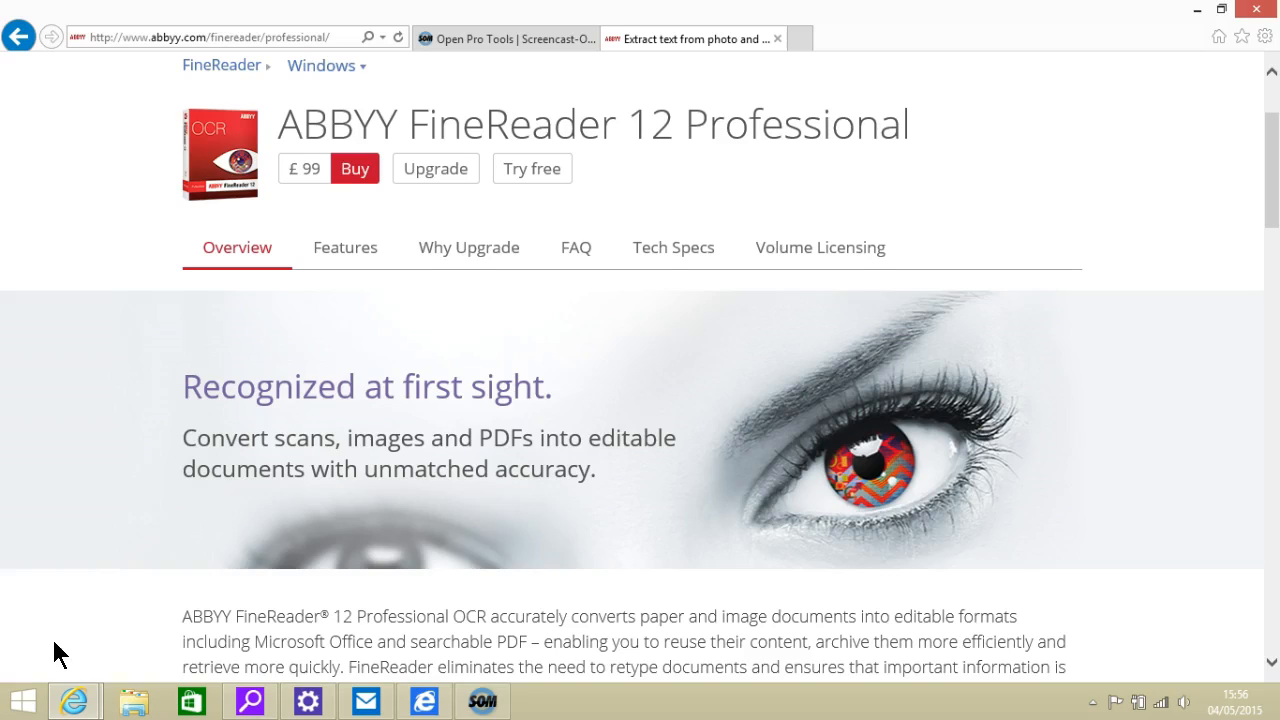
# Step: Scroll the Overview down to the editing, search and extraction feature summaries
pyautogui.scroll(-3)
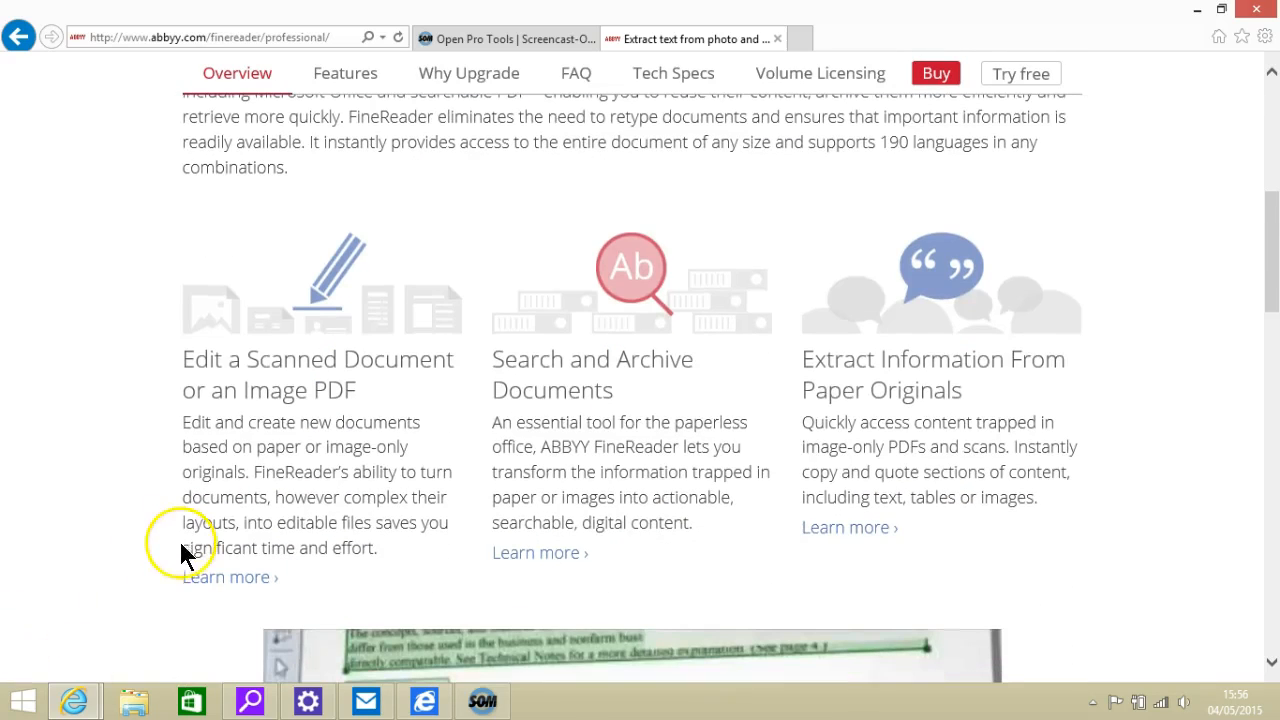
# Step: Open the Features tab and scroll to 'Supports More Languages Than Any Other OCR'
pyautogui.click(228, 577)
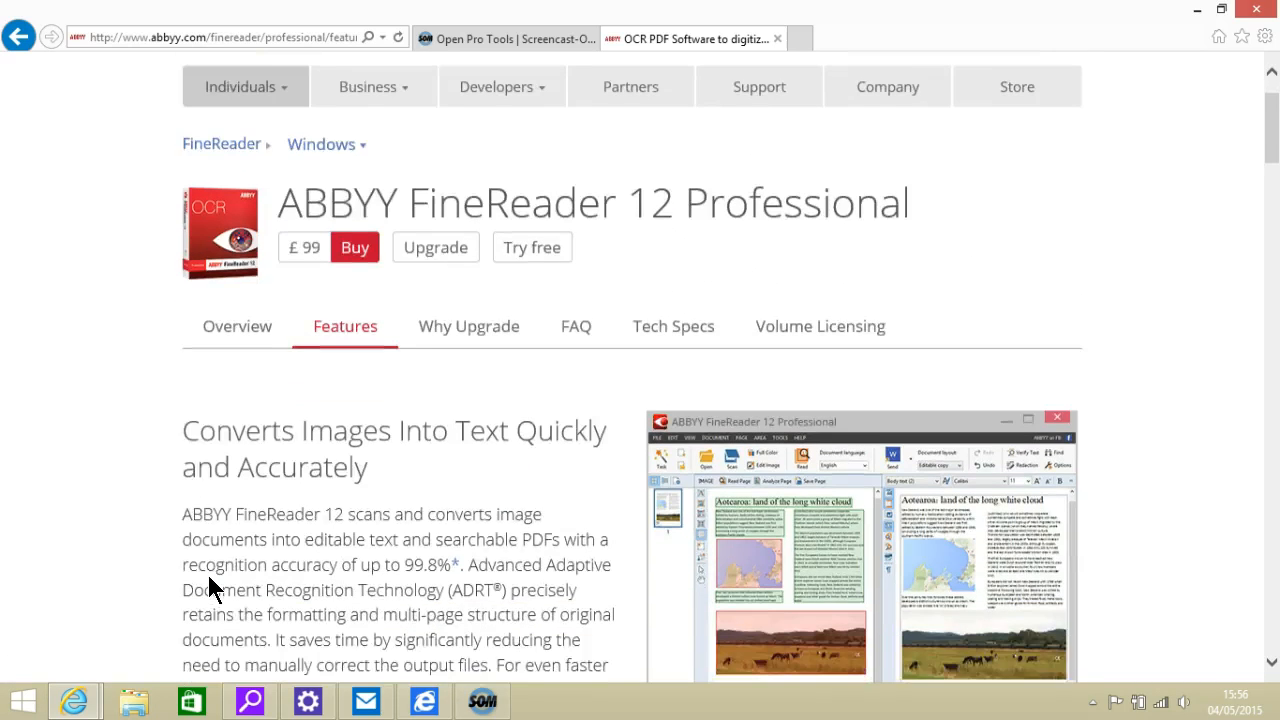
pyautogui.scroll(-3)
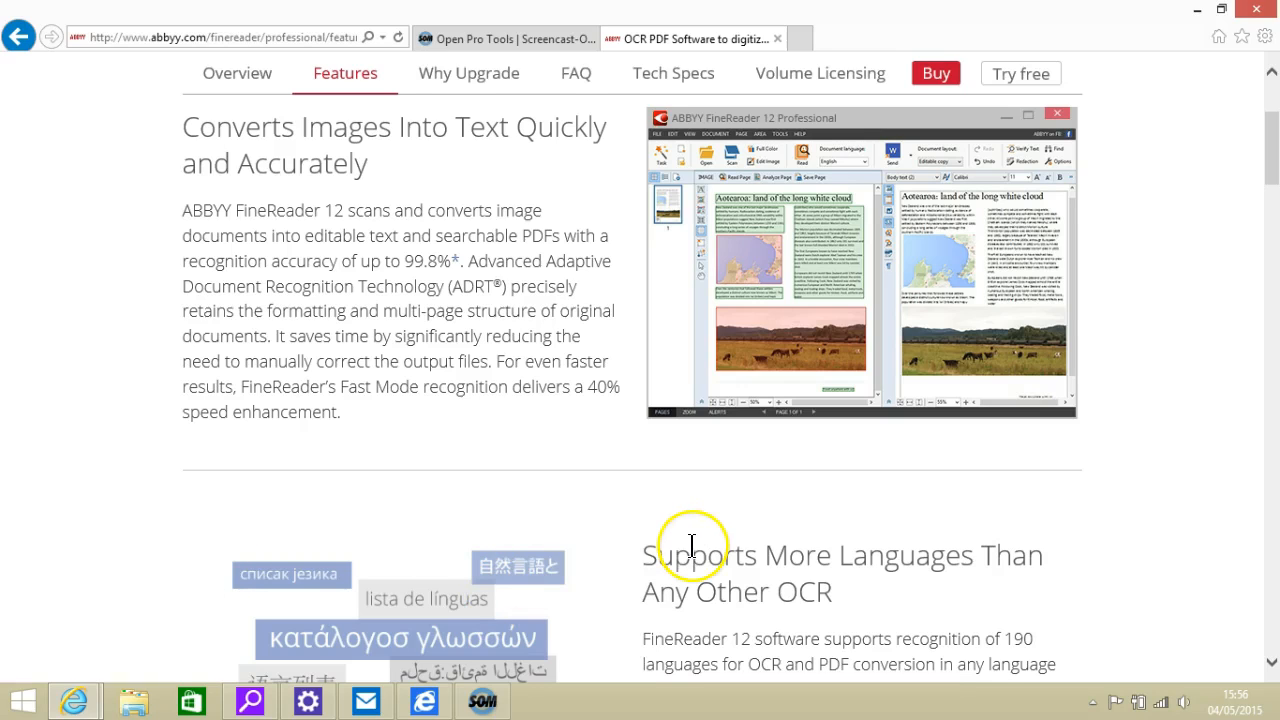
pyautogui.moveTo(1095, 581)
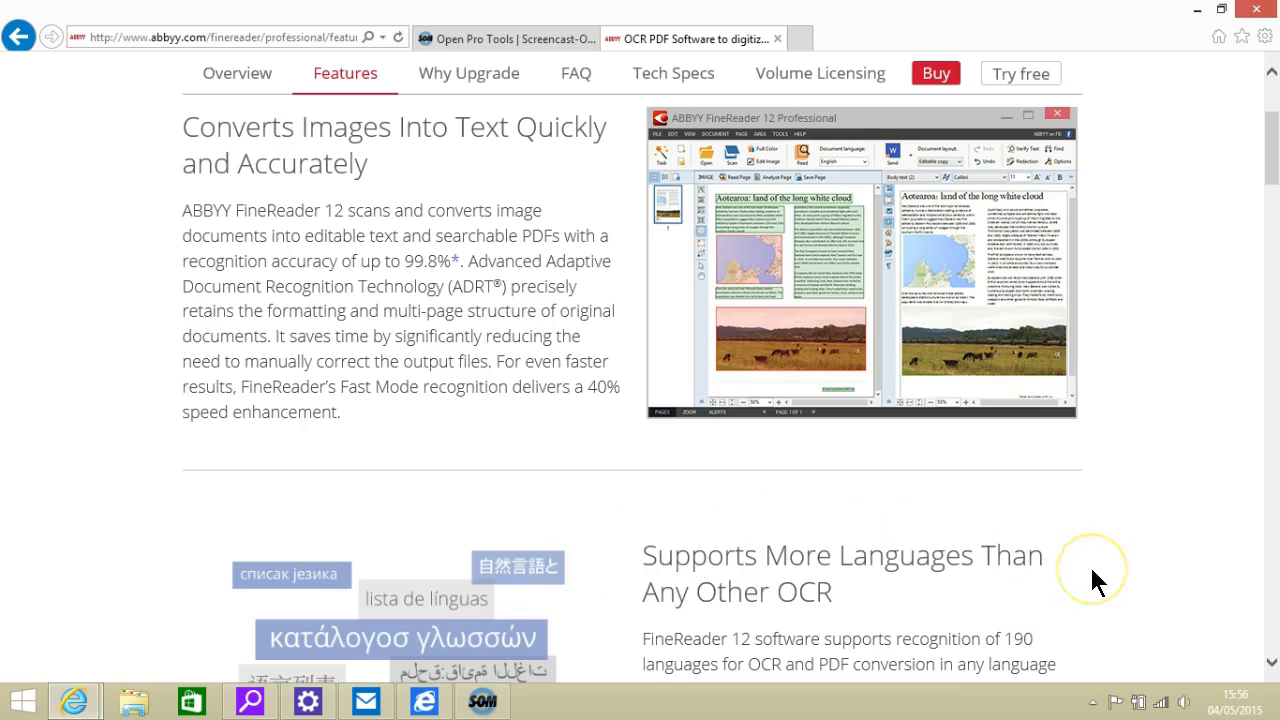
pyautogui.scroll(-3)
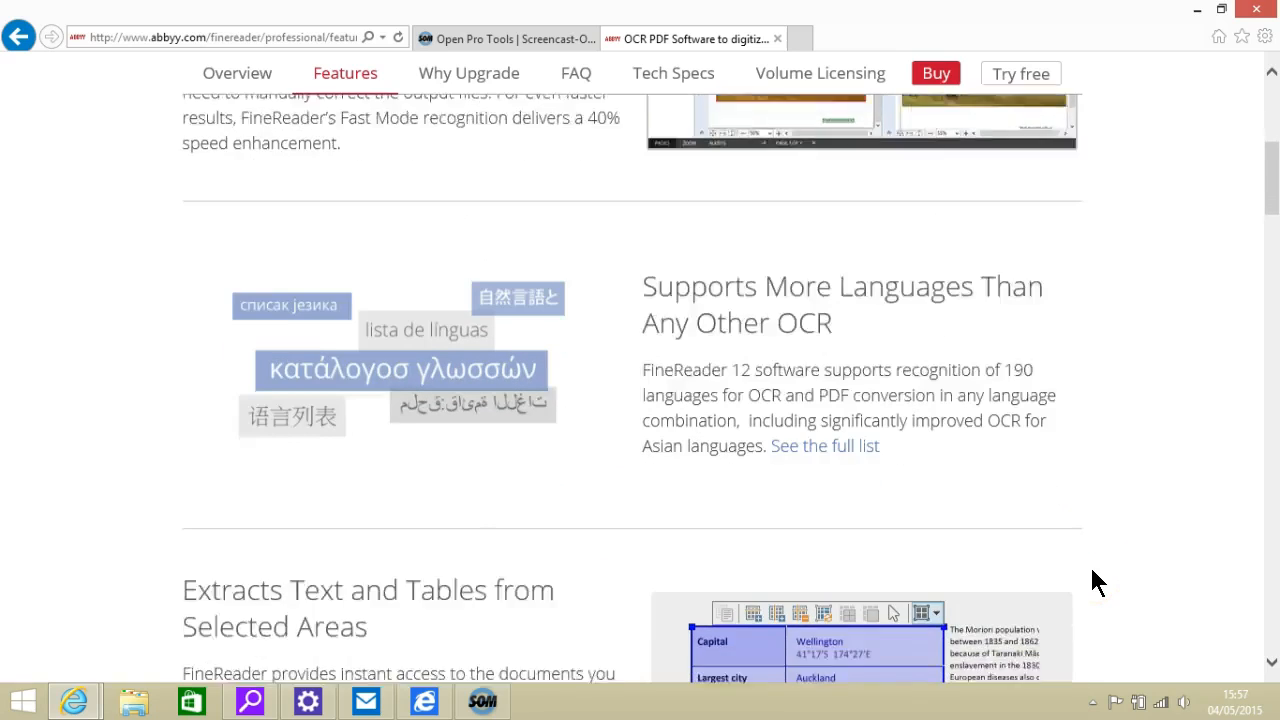
pyautogui.scroll(-3)
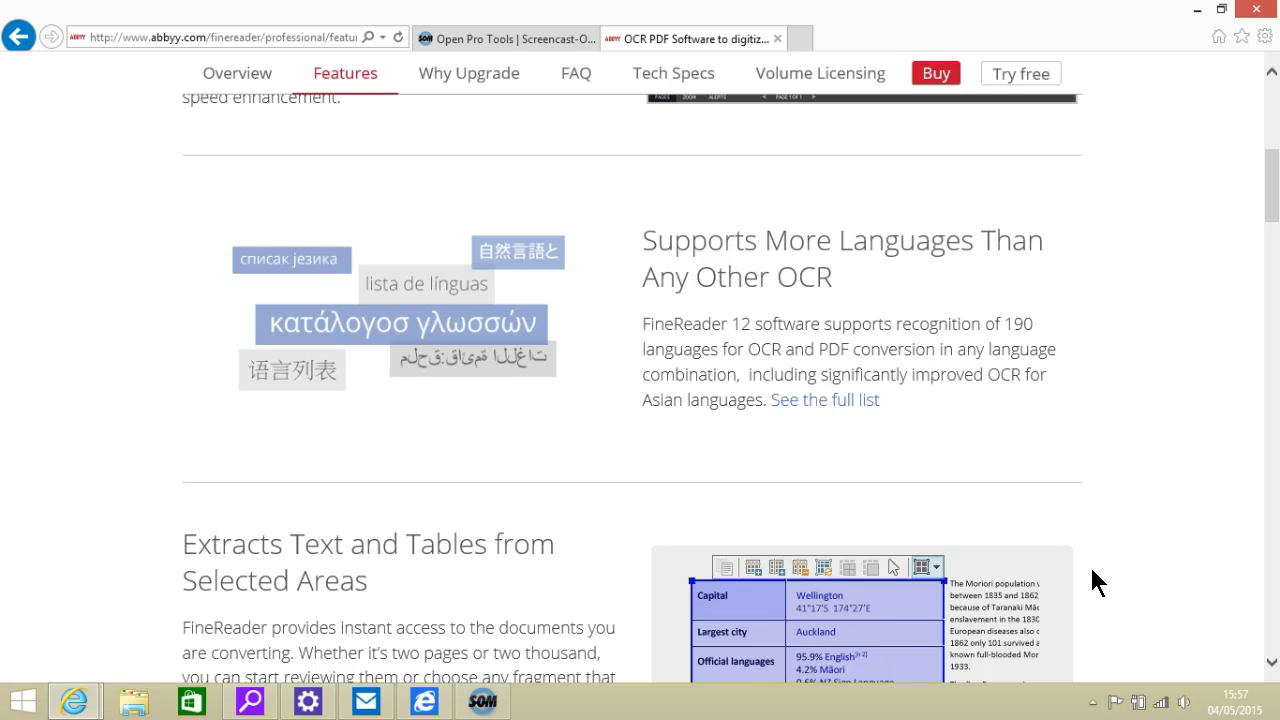
# Step: Scroll past table extraction and searchable PDFs to 'Easily Converts PDFs into Editable Formats'
pyautogui.scroll(-3)
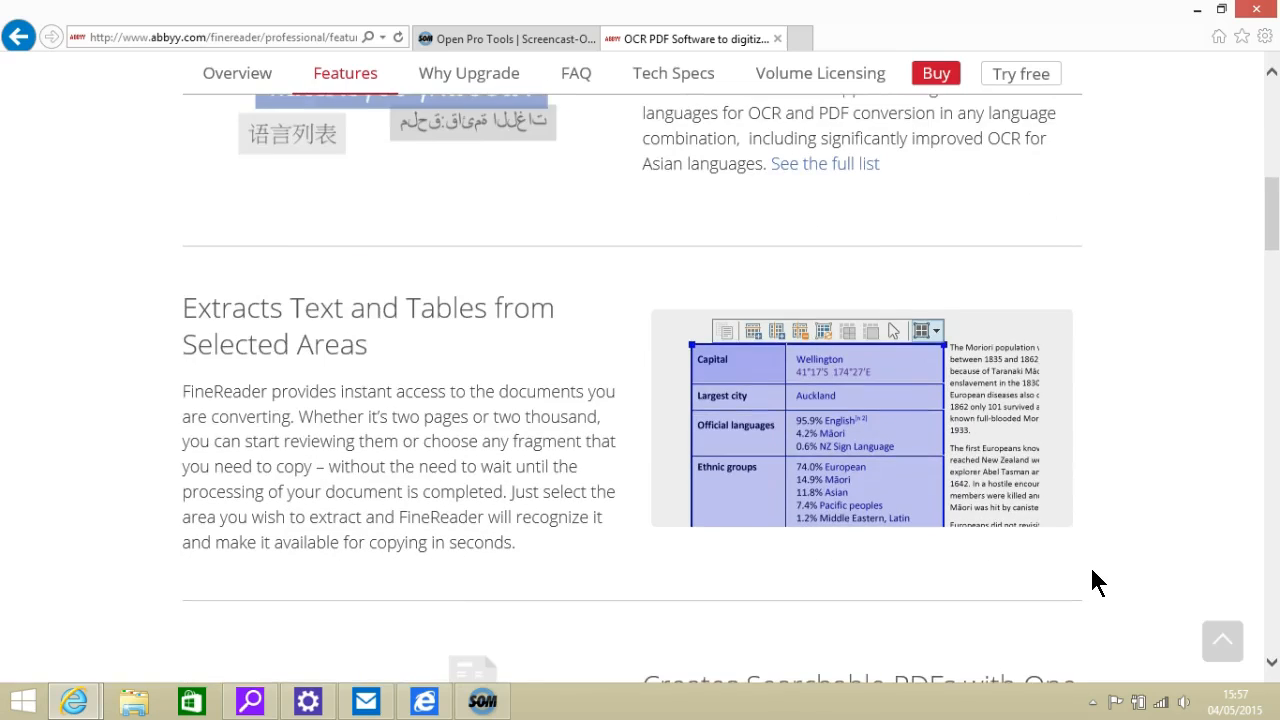
pyautogui.scroll(-3)
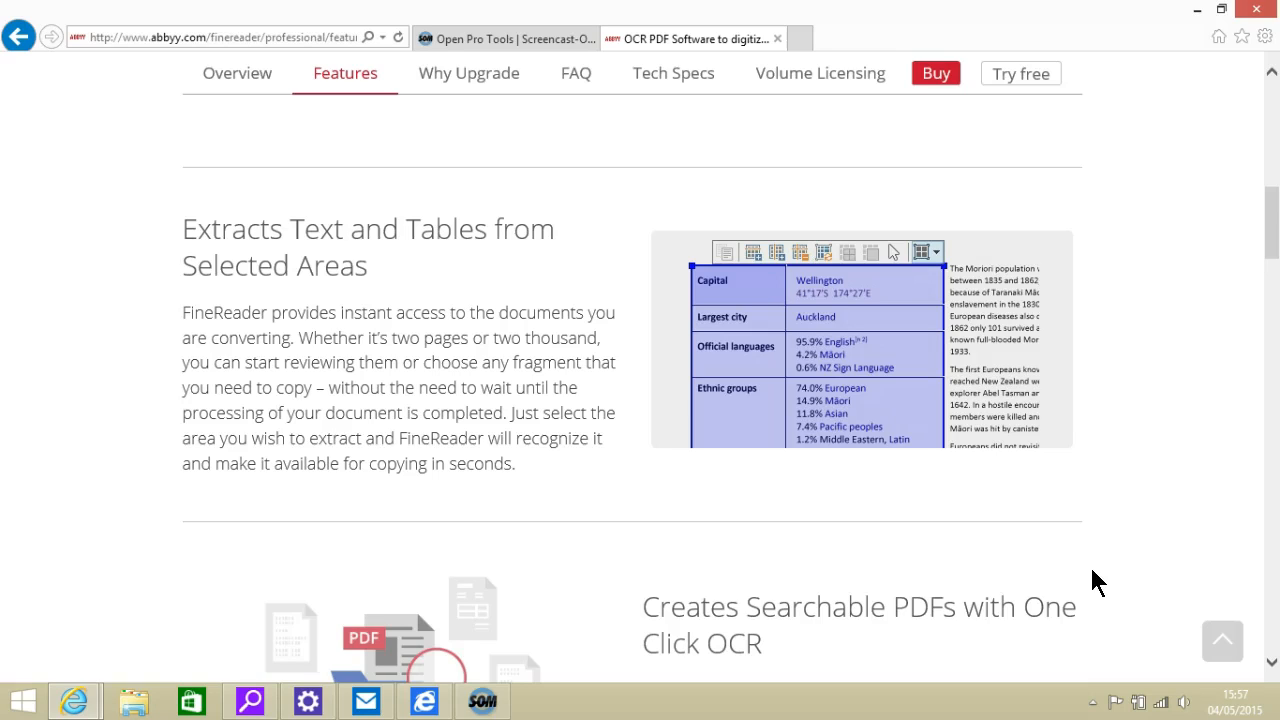
pyautogui.scroll(-3)
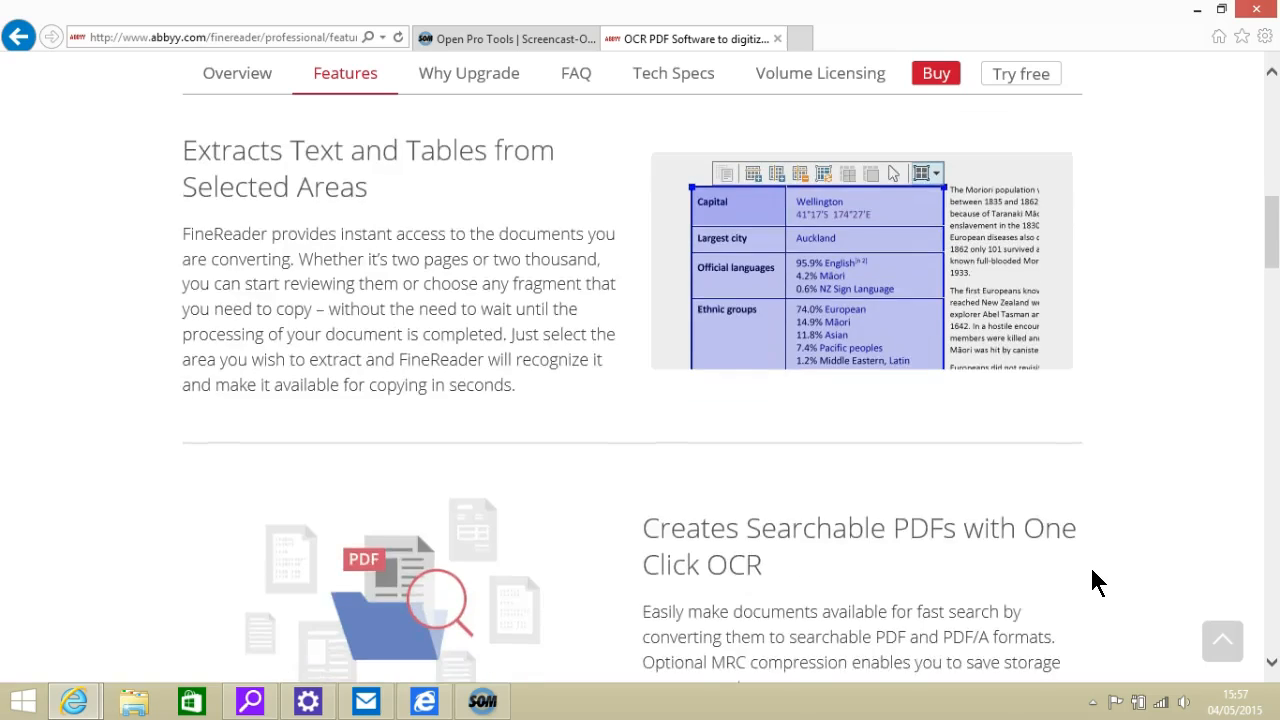
pyautogui.scroll(-3)
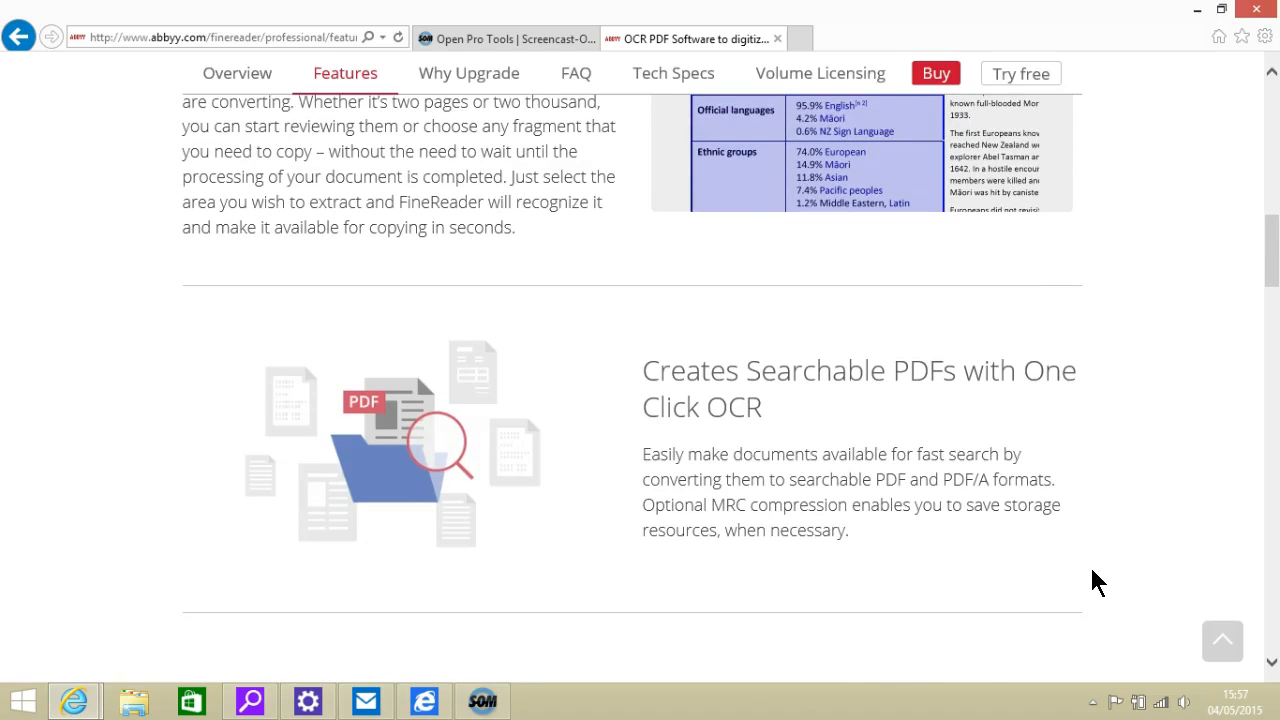
pyautogui.scroll(-3)
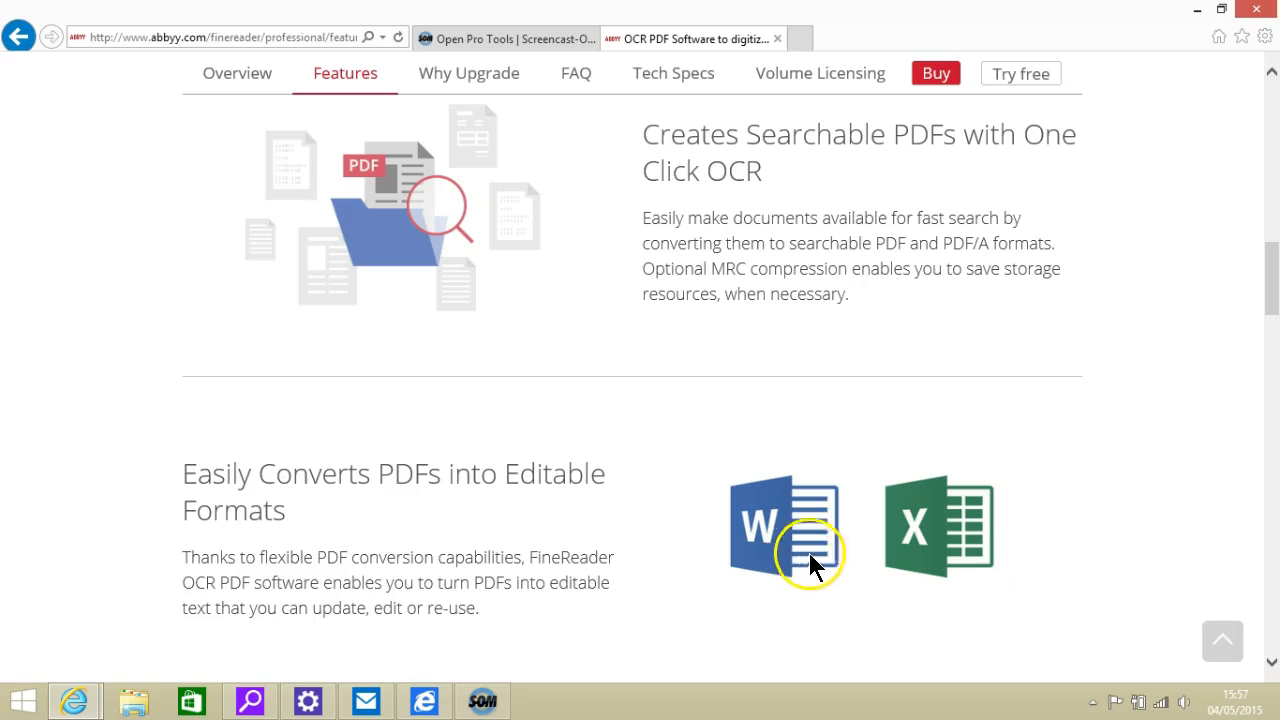
pyautogui.moveTo(962, 556)
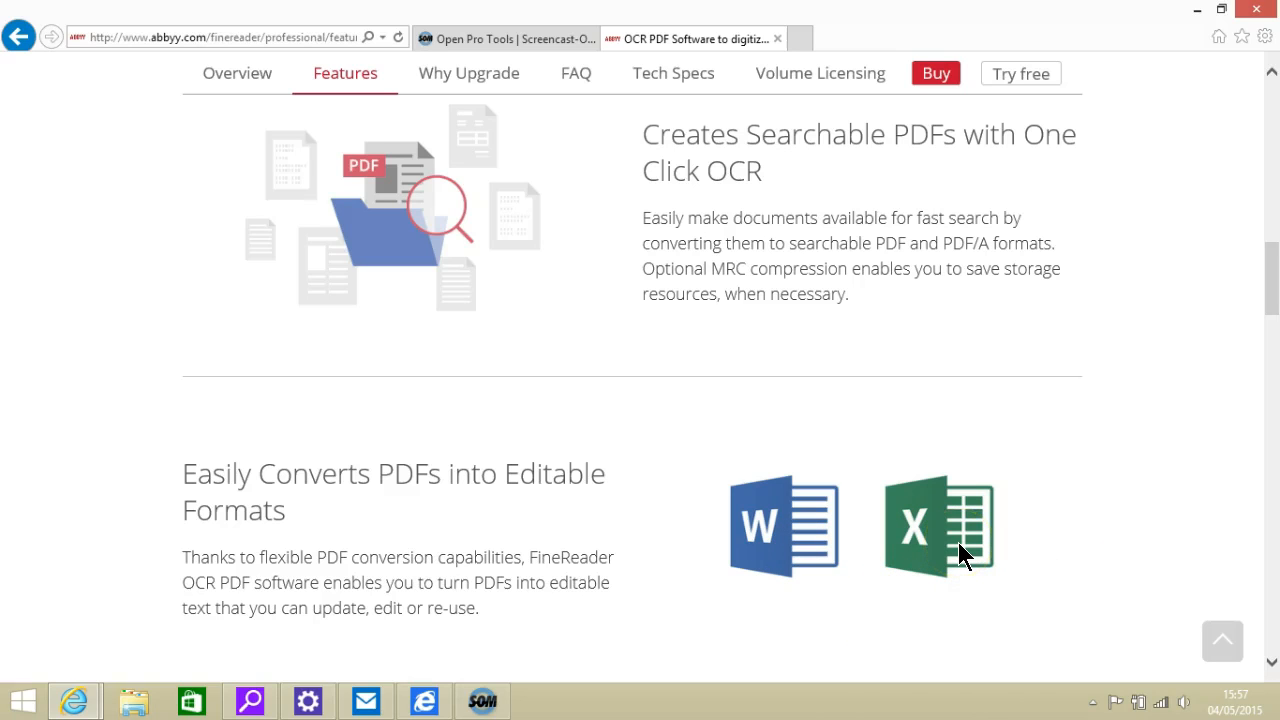
# Step: Scroll past result-improvement tools and e-books to 'Sends and Retrieves Documents from the Cloud'
pyautogui.scroll(-3)
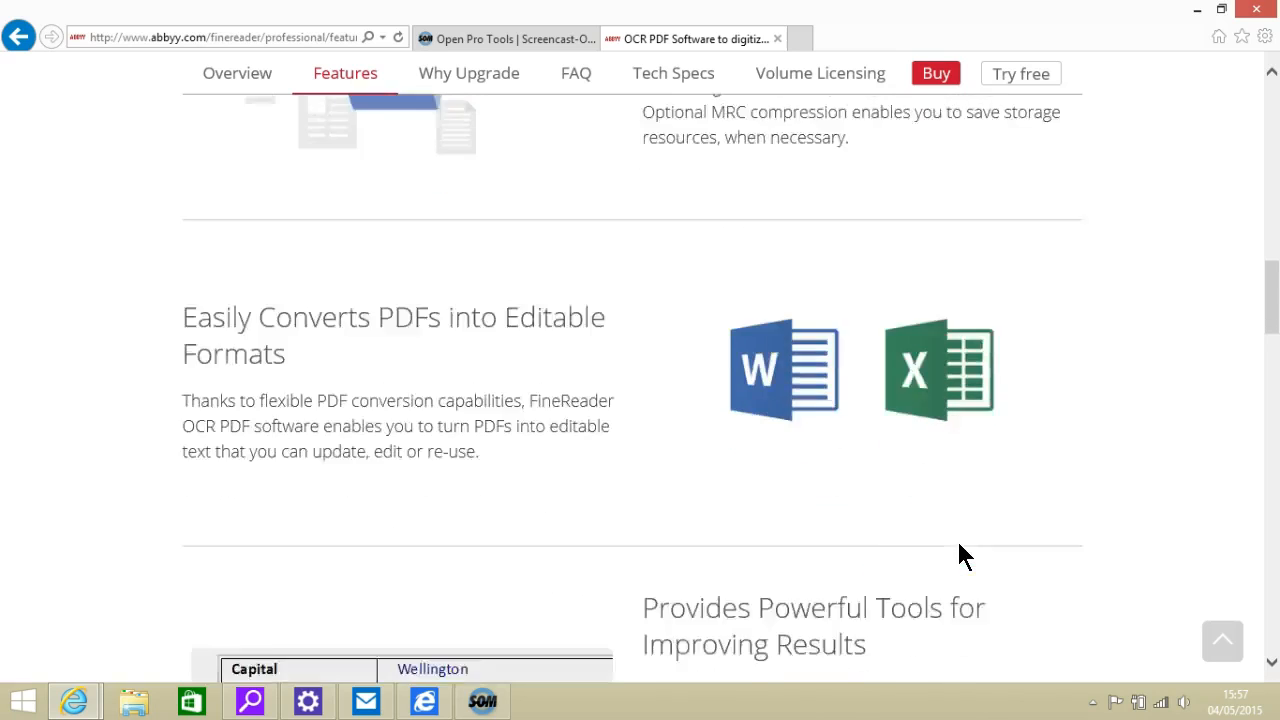
pyautogui.scroll(-3)
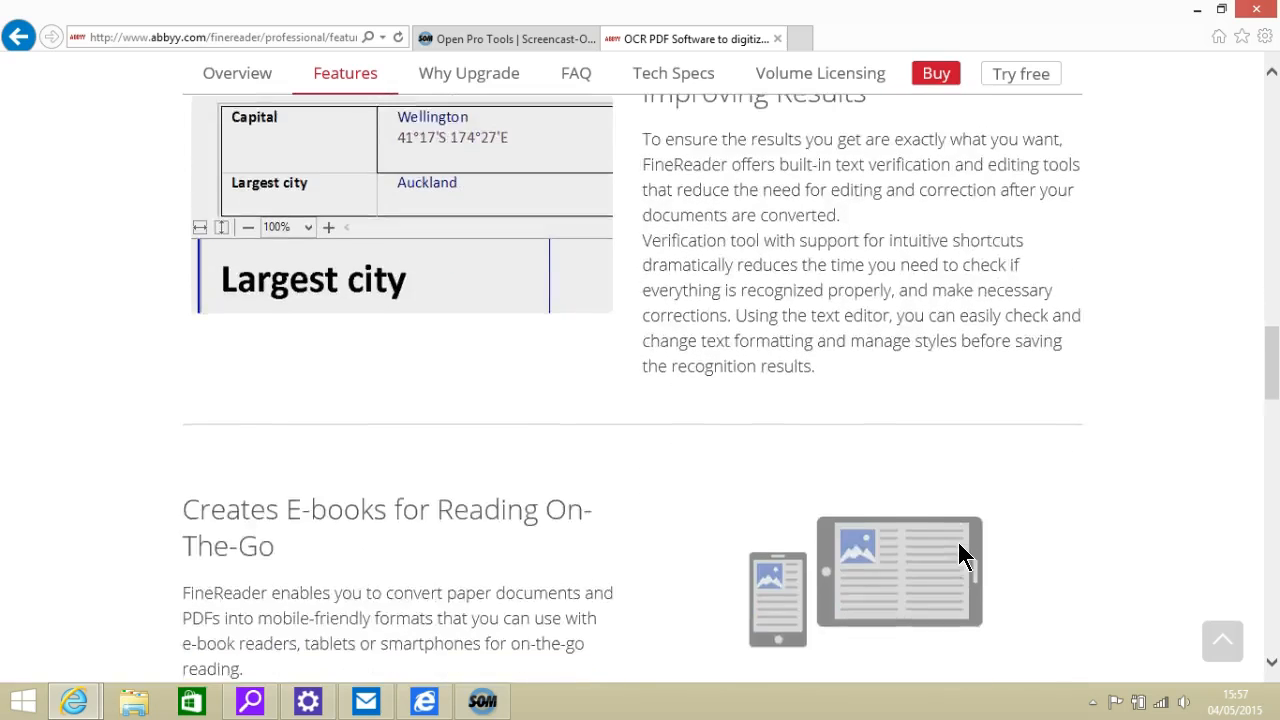
pyautogui.scroll(-3)
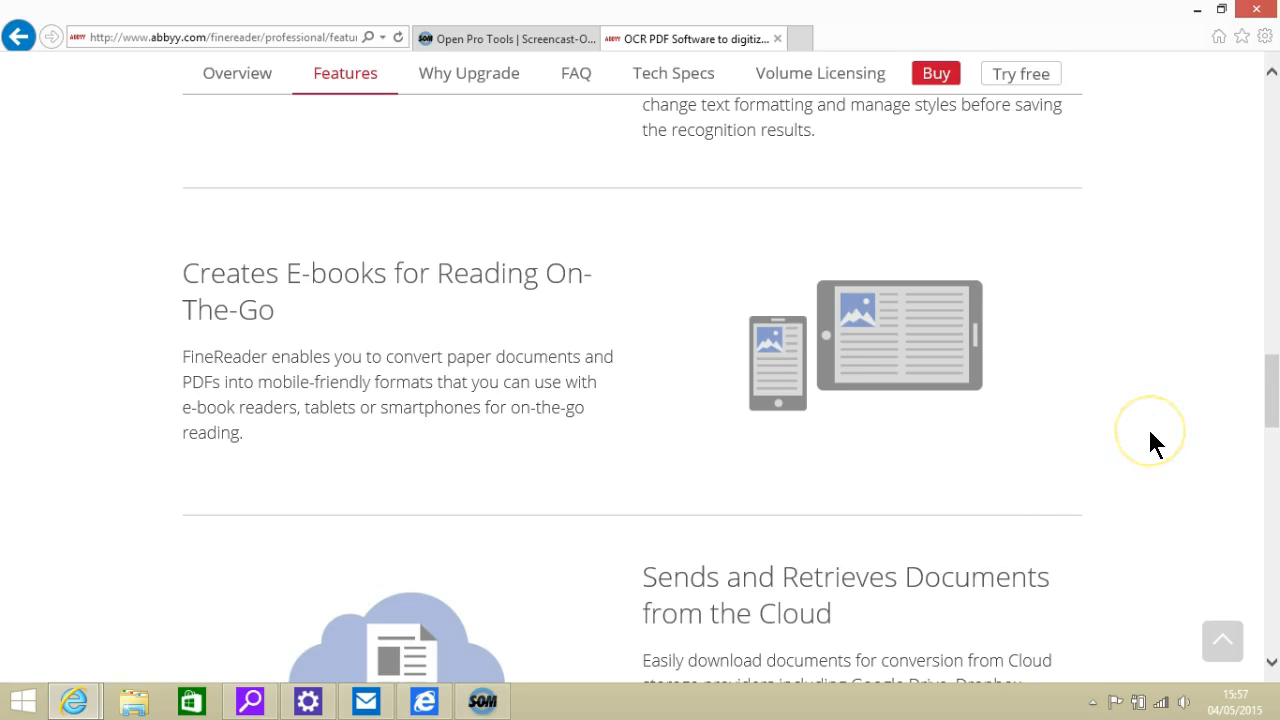
pyautogui.scroll(-3)
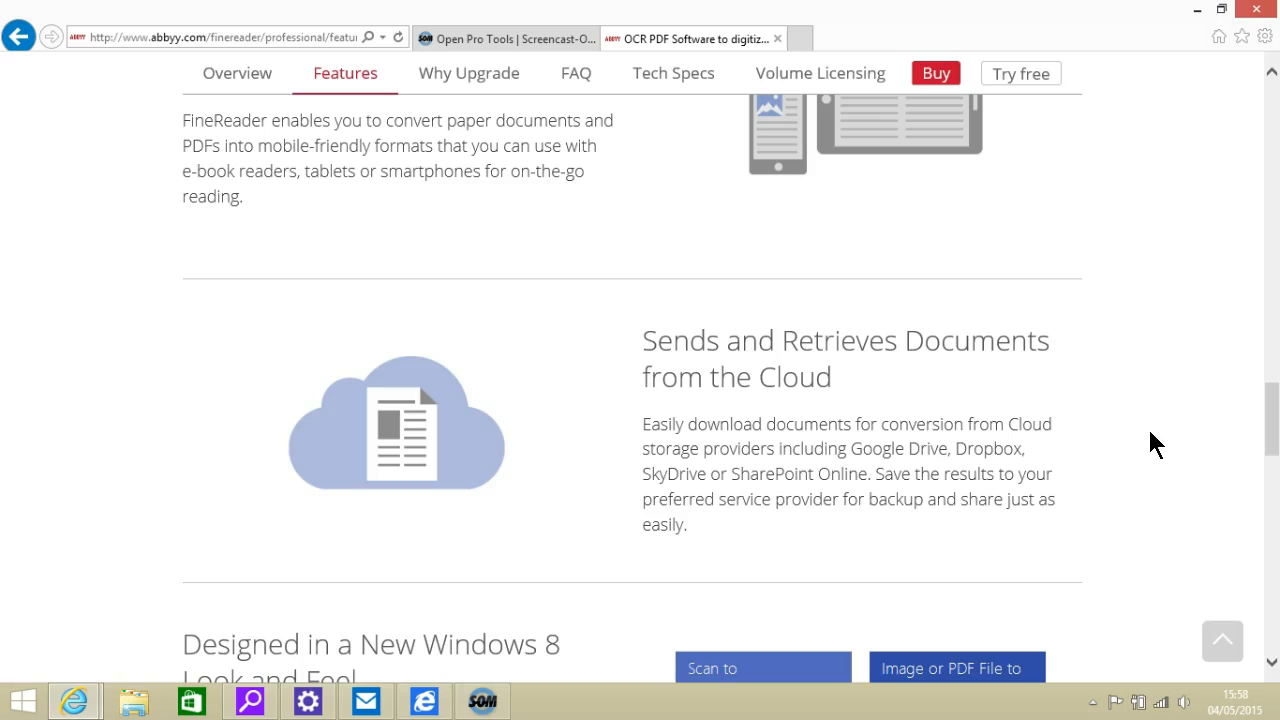
# Step: Scroll past 'Reads Text on Digital Photos' to 'Captures Content from Screenshots'
pyautogui.scroll(-3)
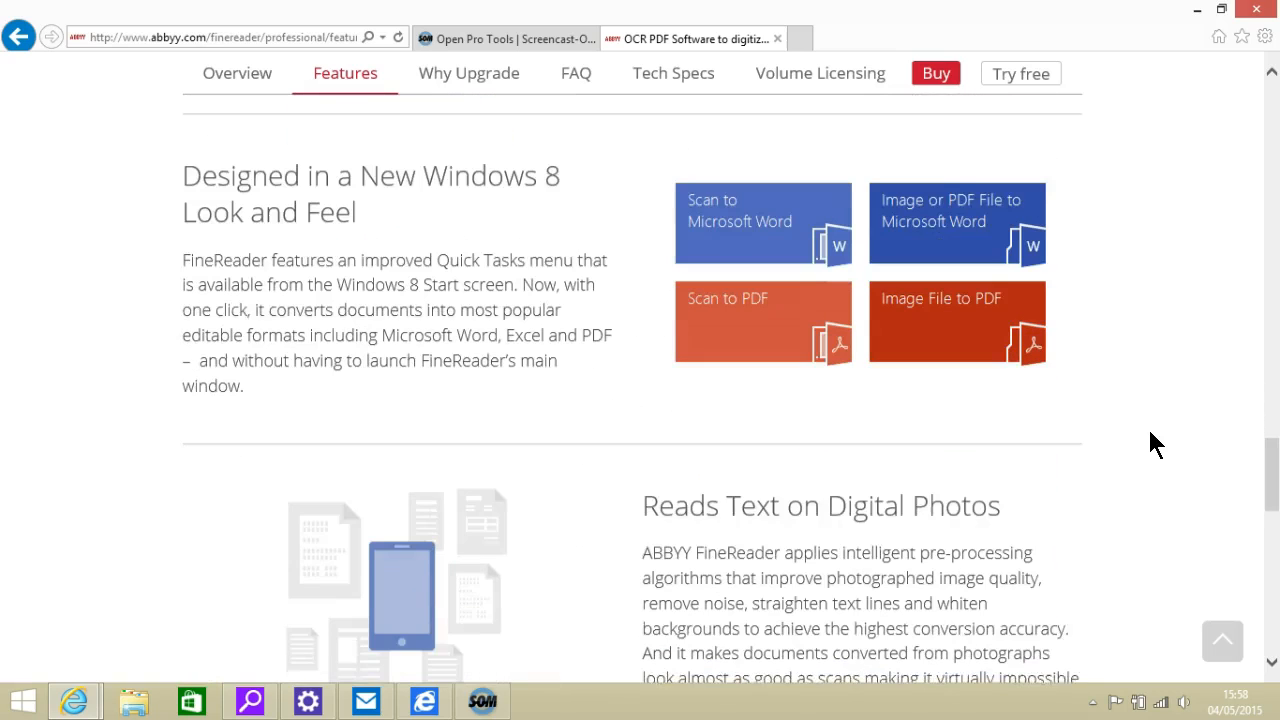
pyautogui.scroll(-3)
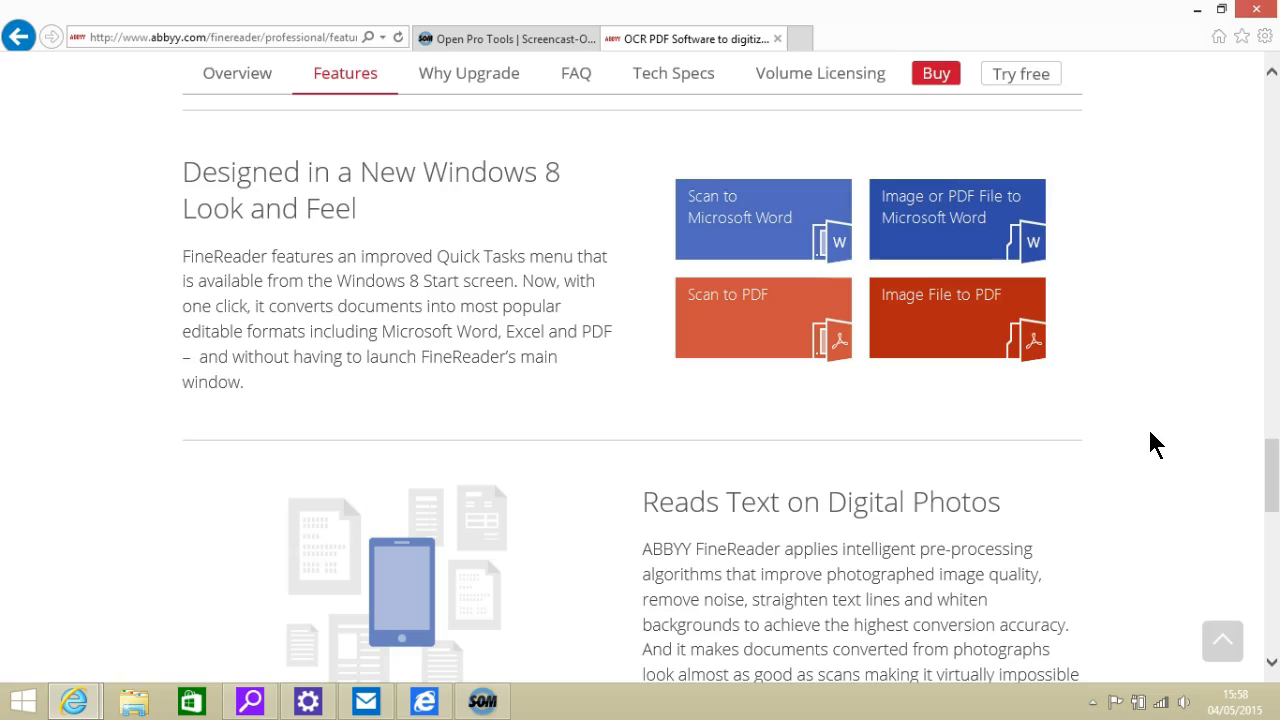
pyautogui.scroll(-3)
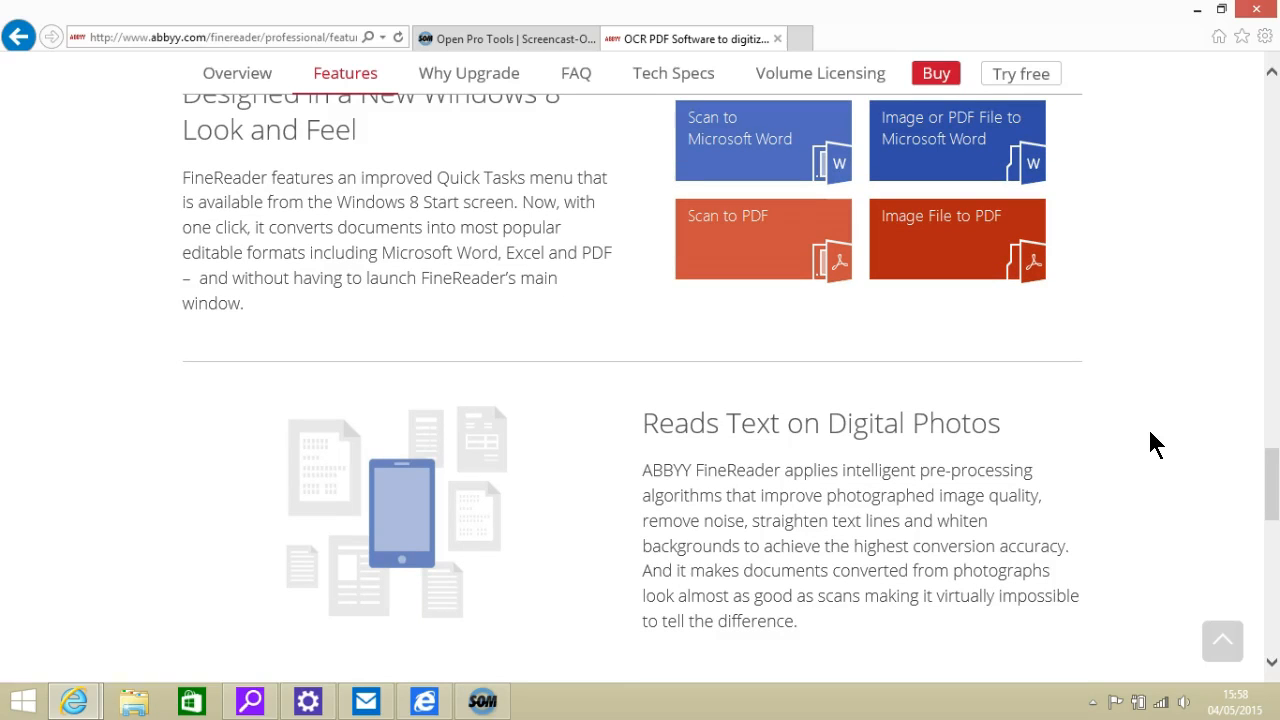
pyautogui.scroll(-3)
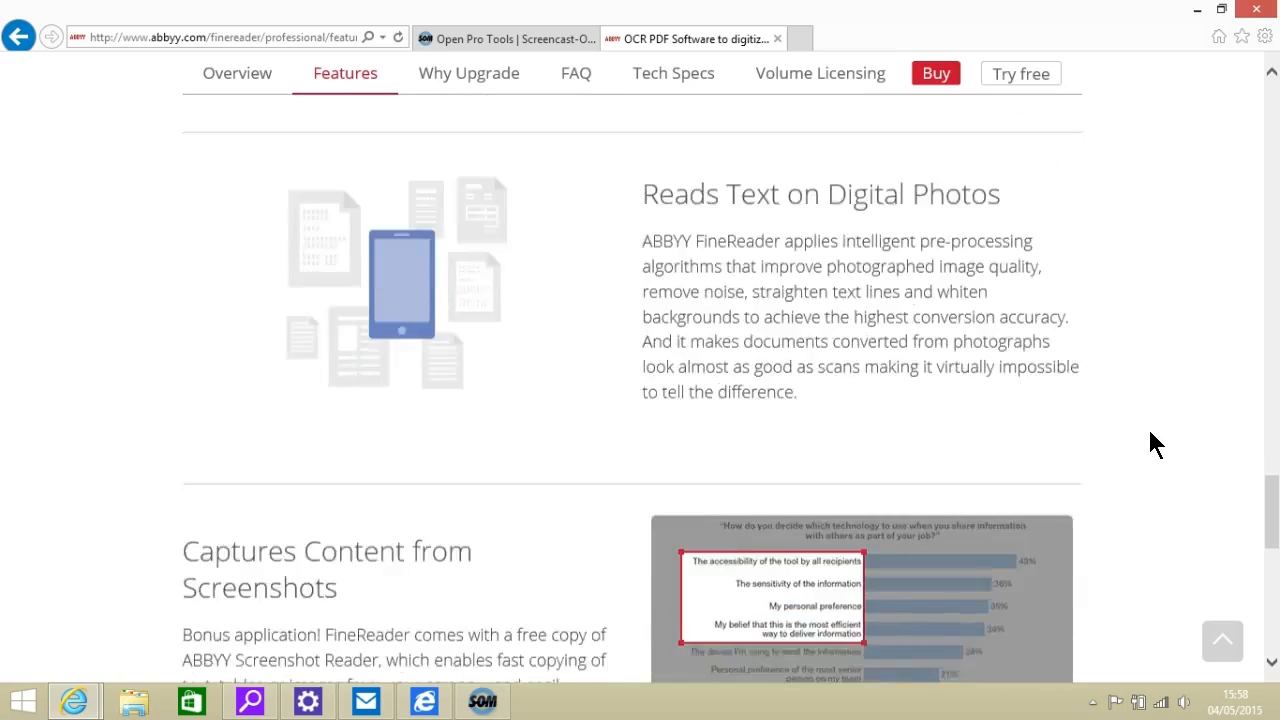
pyautogui.scroll(-3)
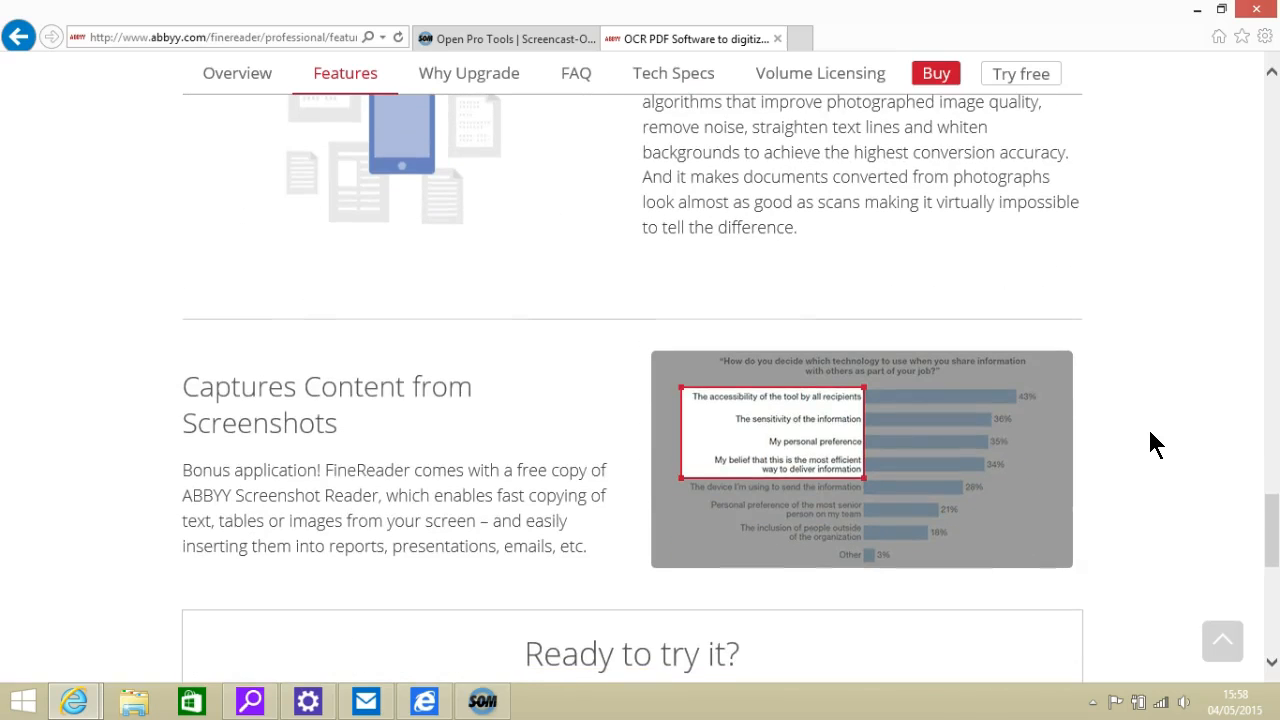